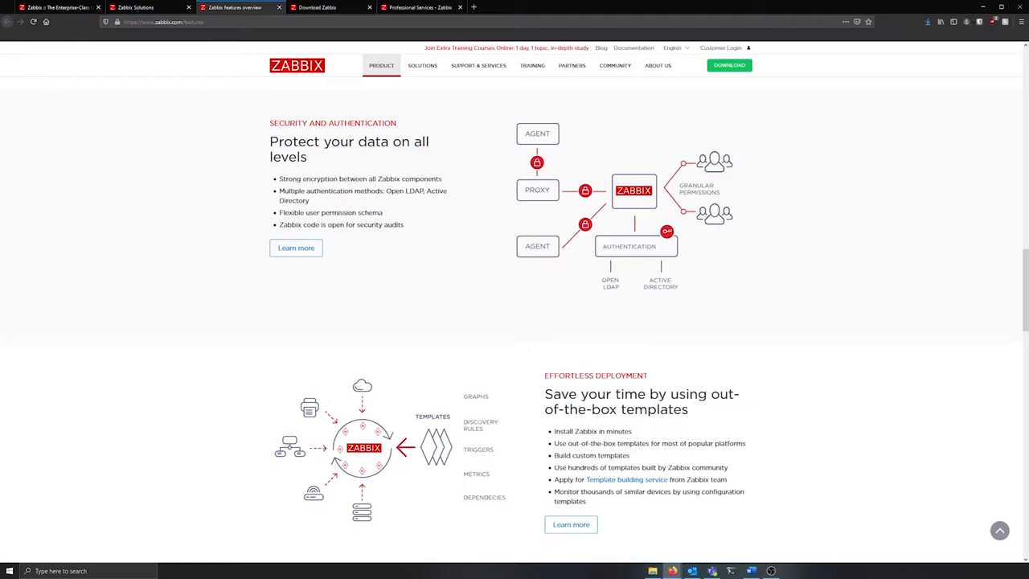
Browse the Zabbix Configuration host groups and templates, then show the Hosts list.
scroll("down", 3)
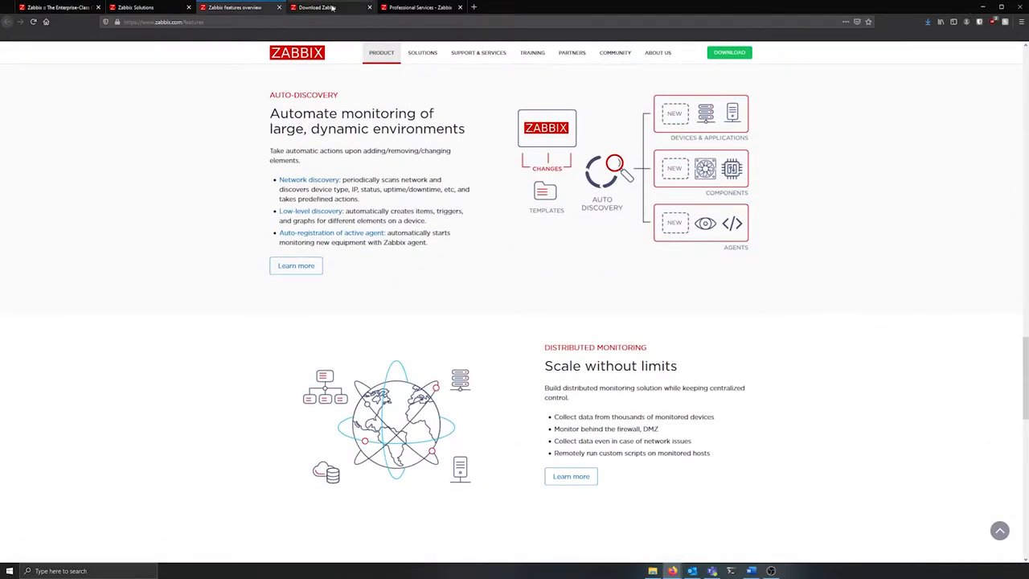
left_click(324, 8)
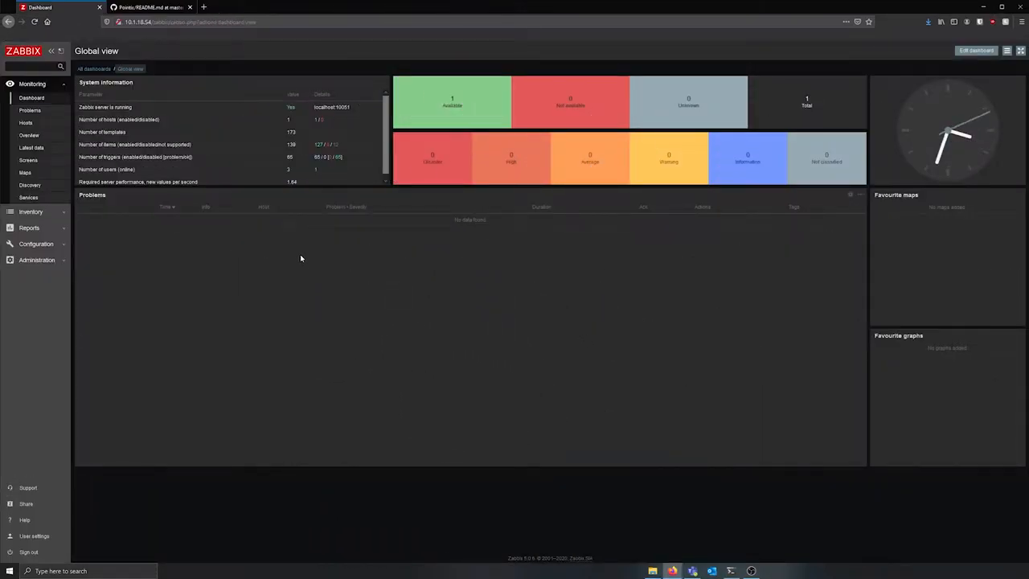
mouse_move(109, 245)
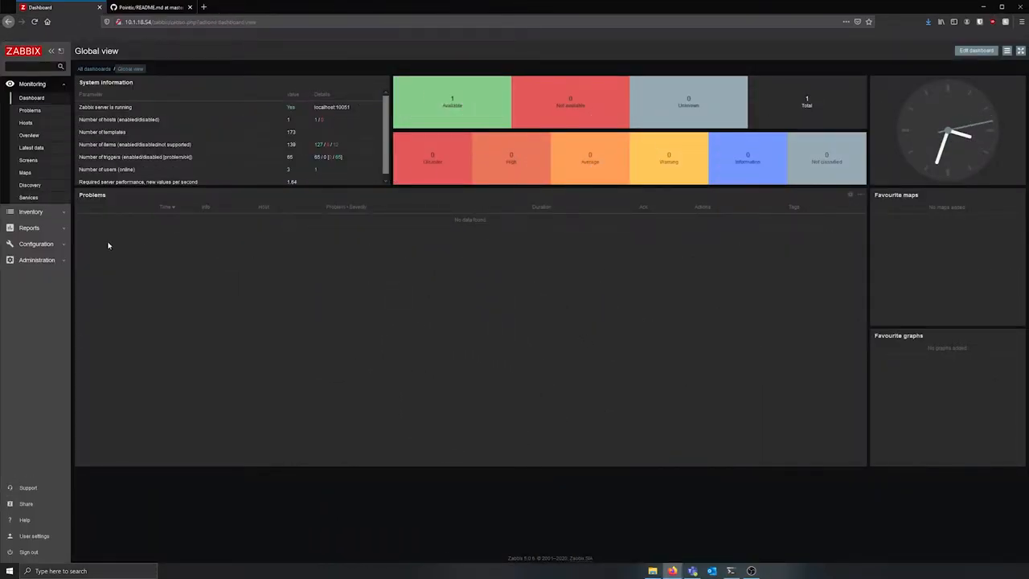
left_click(36, 132)
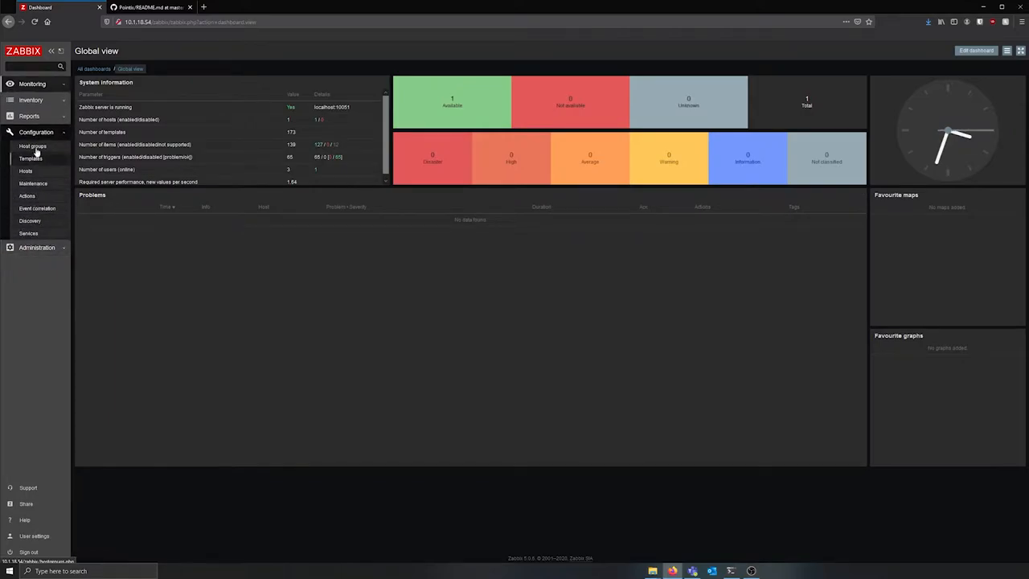
left_click(25, 147)
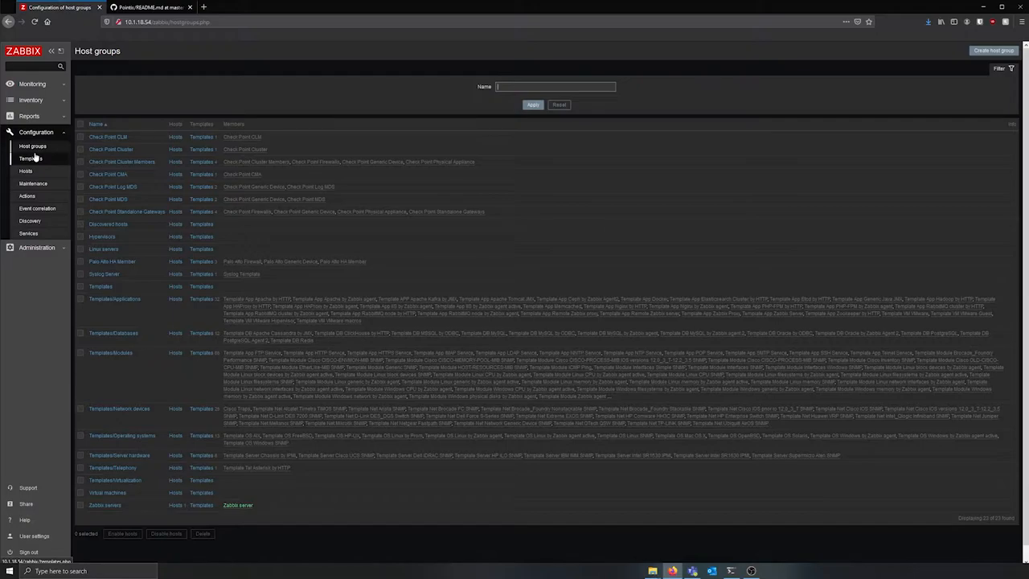
left_click(30, 158)
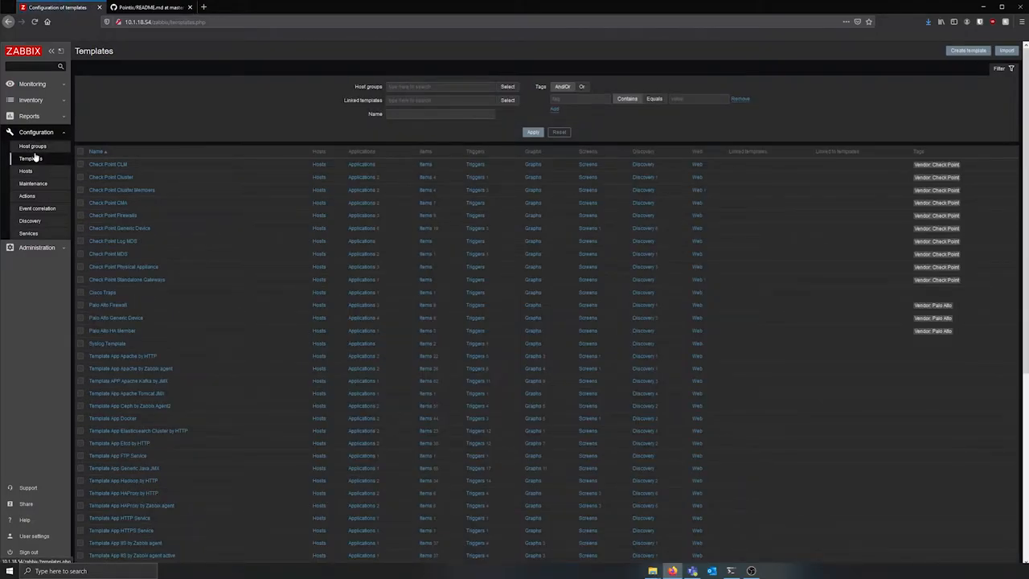
mouse_move(28, 173)
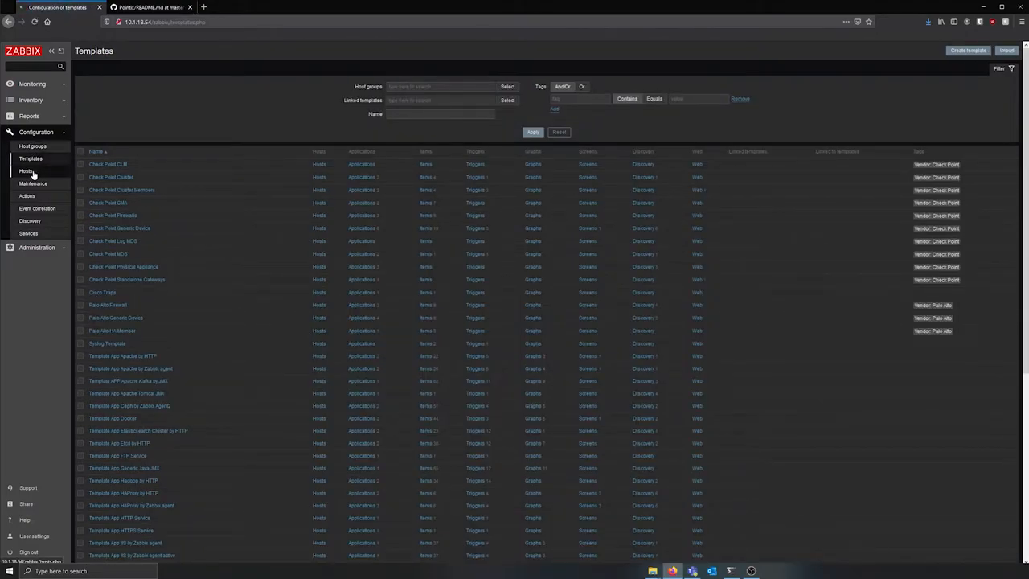
left_click(26, 171)
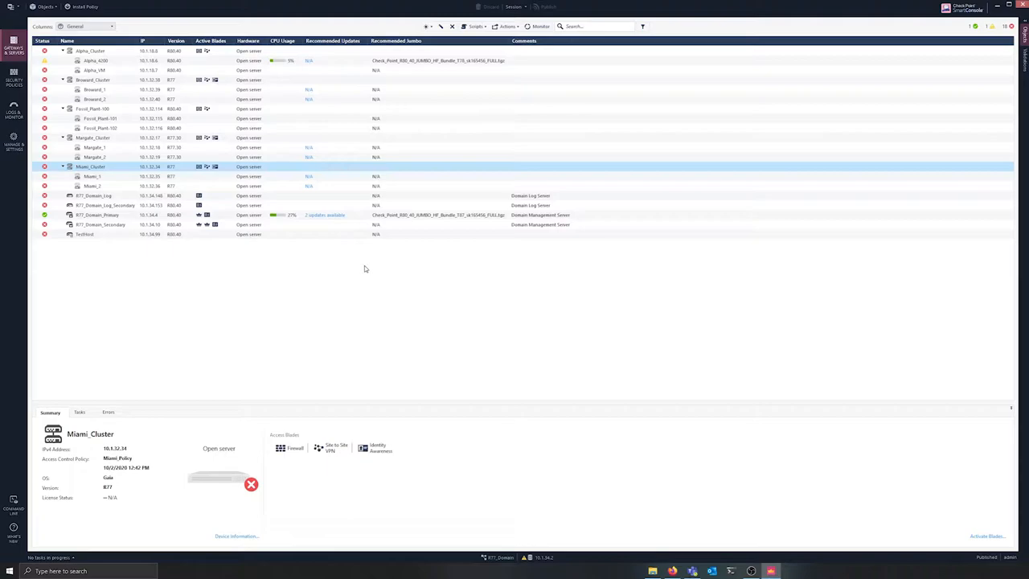
mouse_move(363, 275)
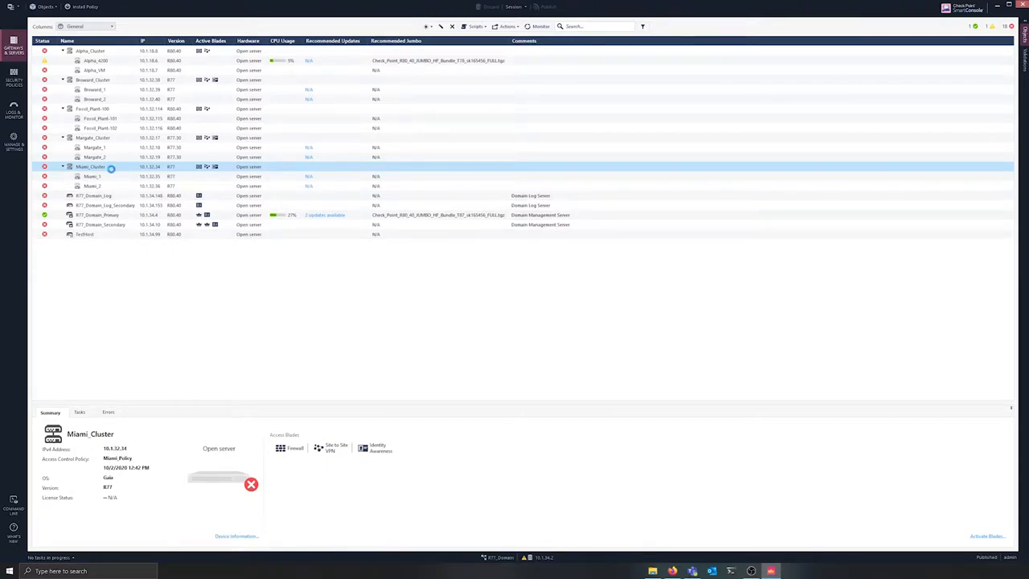
Set Miami_Cluster's comment to 'Disabled' and publish the draft change for everyone.
double_click(90, 170)
type("Disabled")
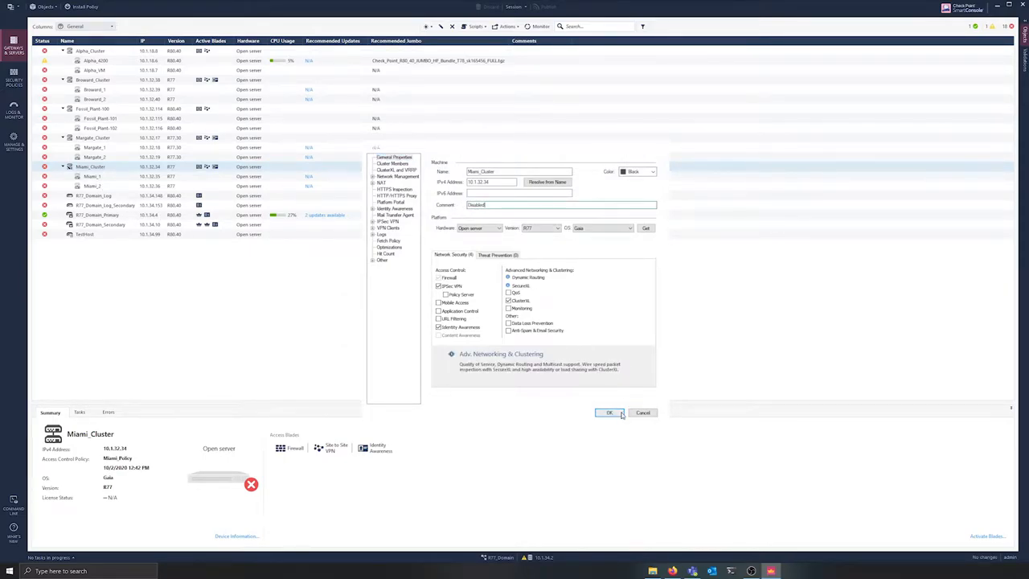
left_click(610, 412)
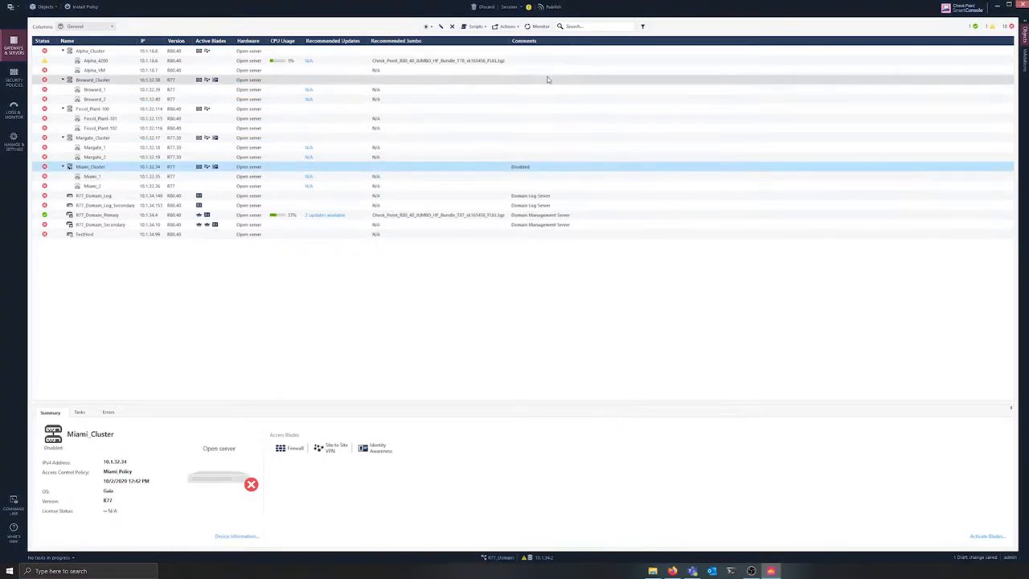
left_click(554, 8)
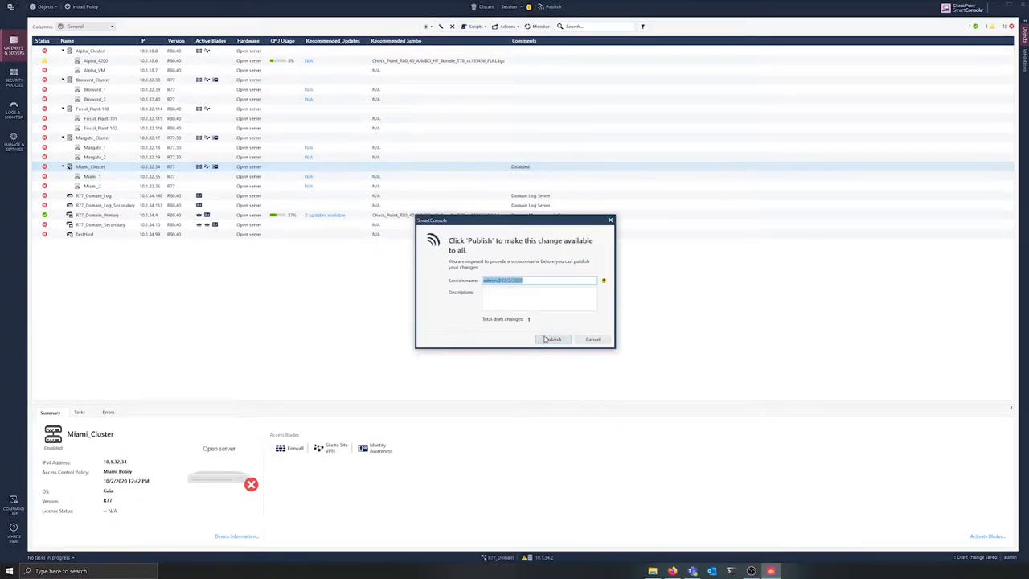
left_click(553, 339)
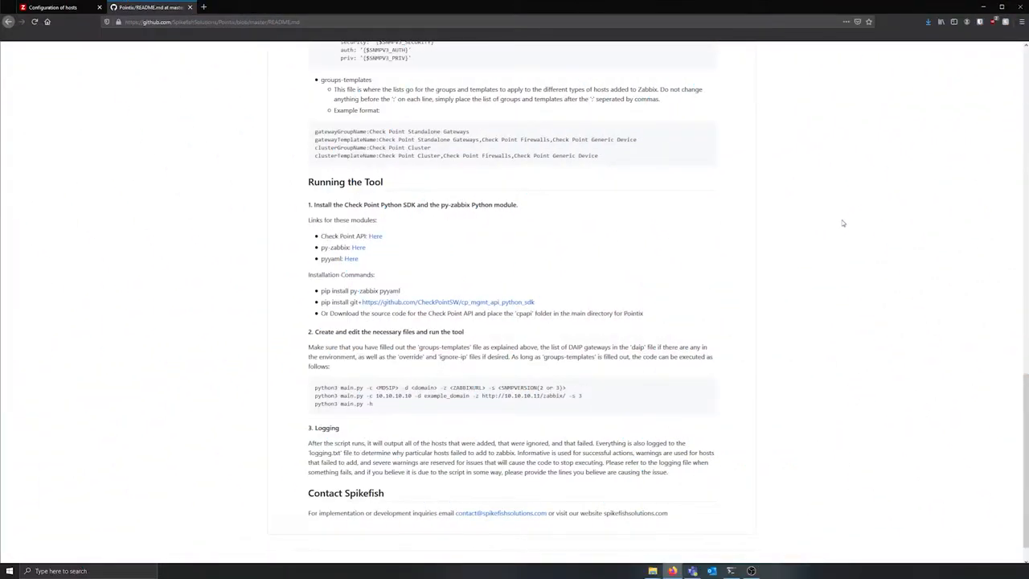
mouse_move(724, 252)
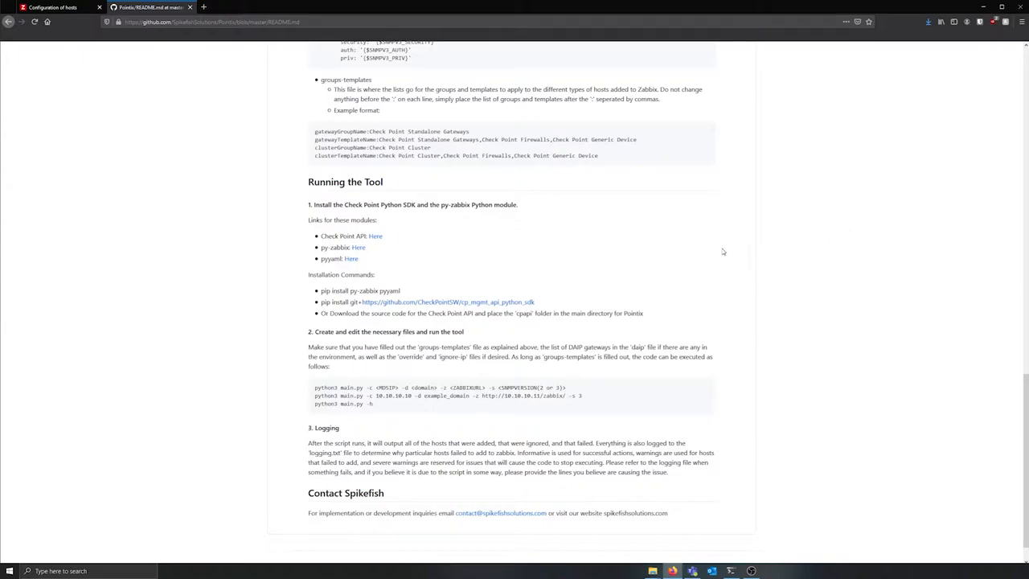
mouse_move(541, 304)
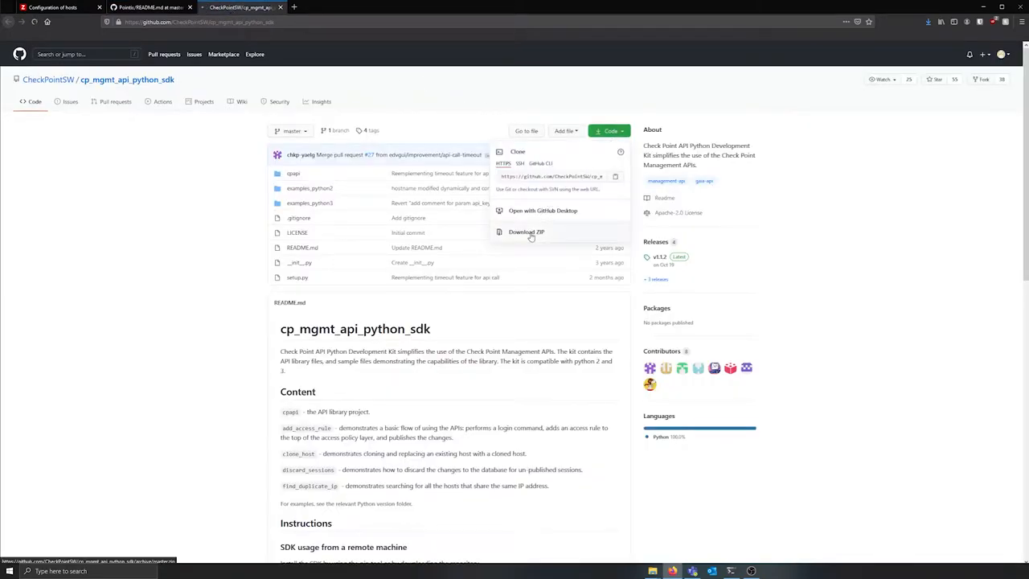
mouse_move(700, 140)
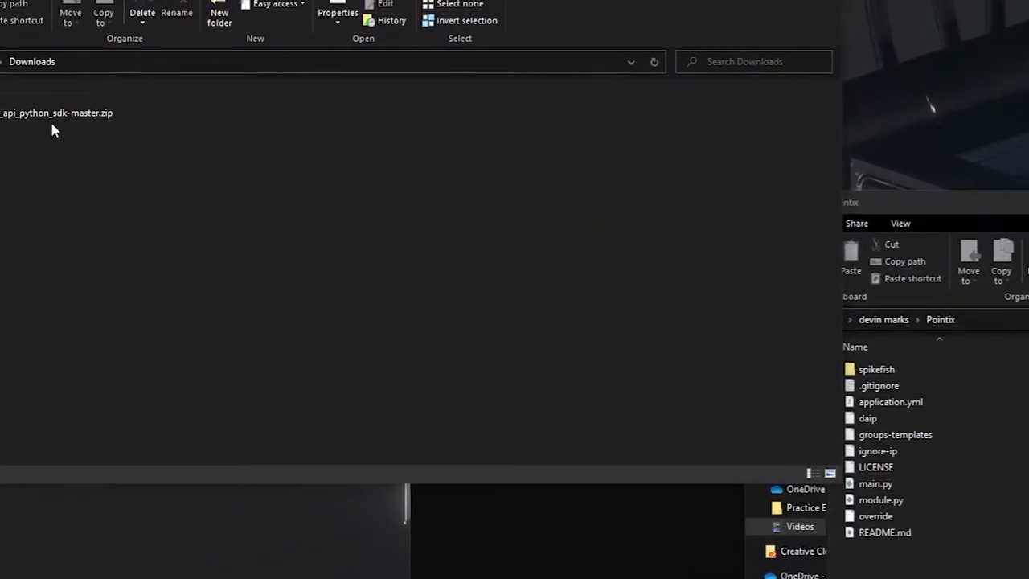
Open the downloaded SDK zip and select the README's pip install command for the modules.
double_click(48, 113)
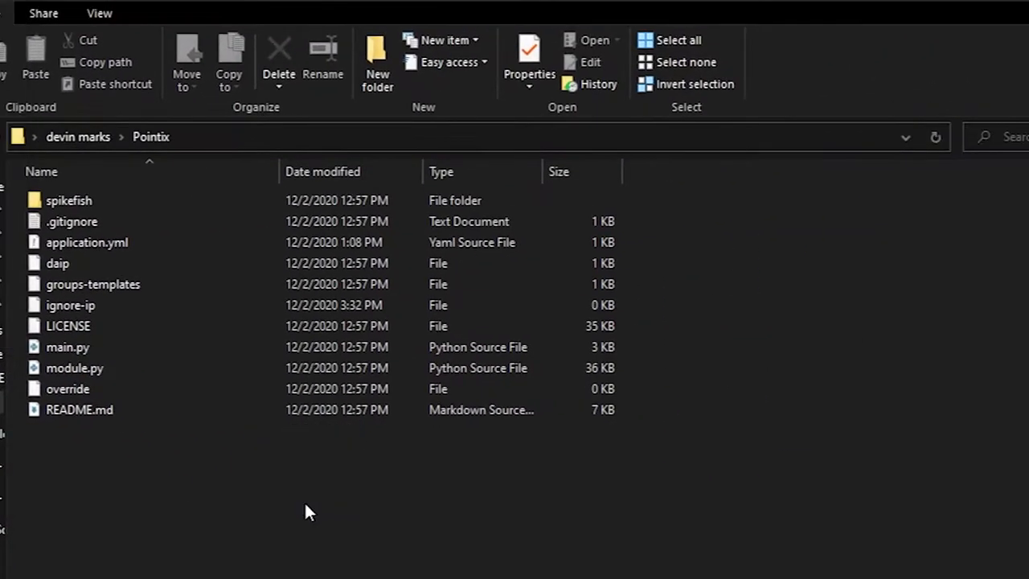
left_click(378, 57)
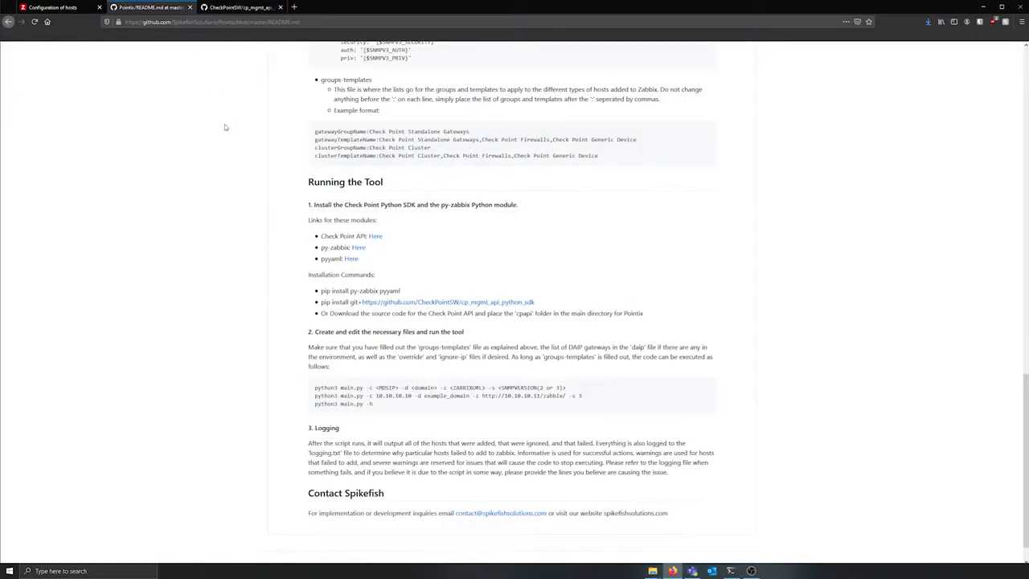
triple_click(355, 290)
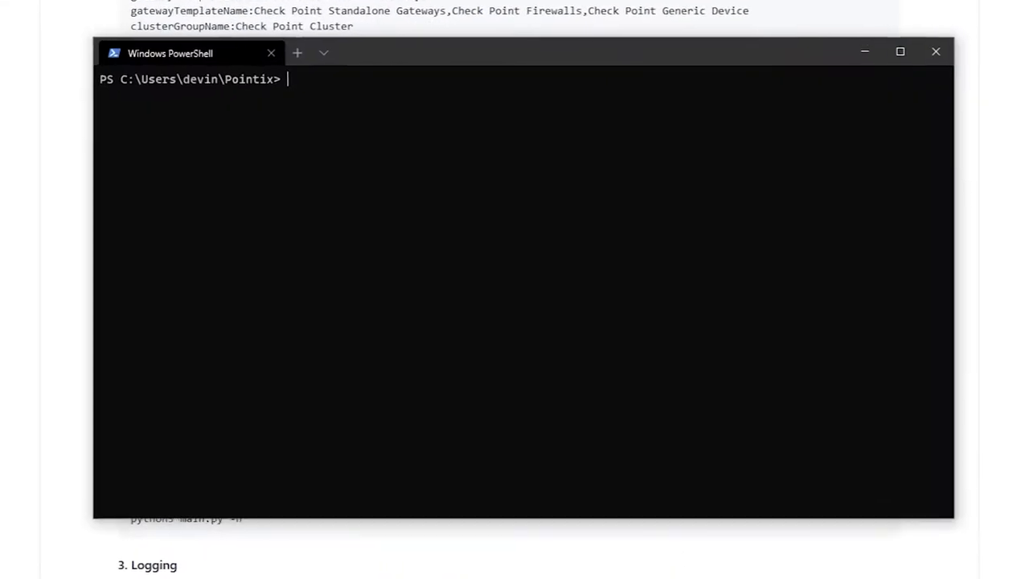
Enter 'pip install py-zabbix pyyaml' at the Pointix directory prompt.
type("pip install py-zabbix pyyaml")
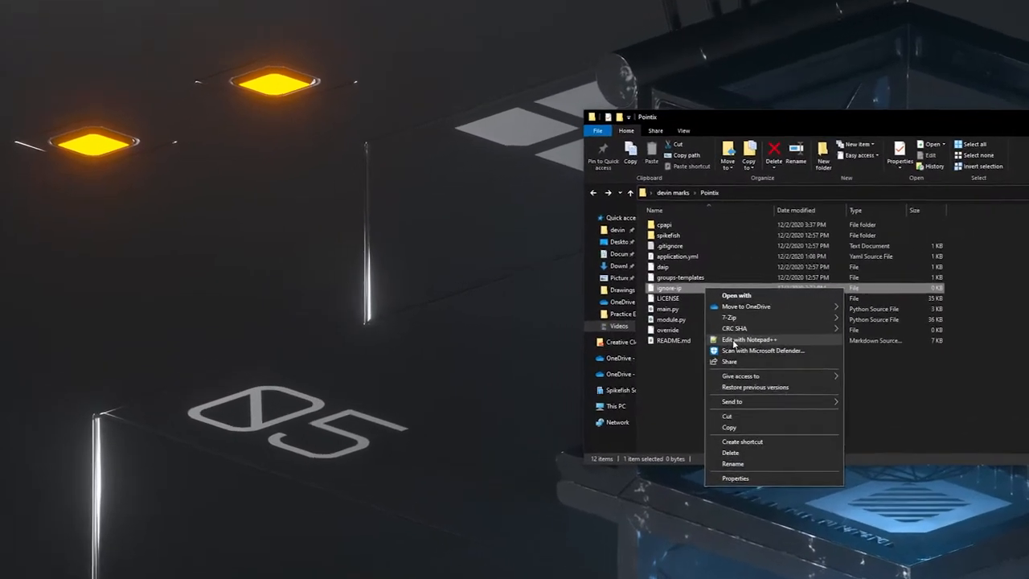
Edit the ignore-ip file in Notepad++, adding '.1.18.8' to the address.
left_click(749, 340)
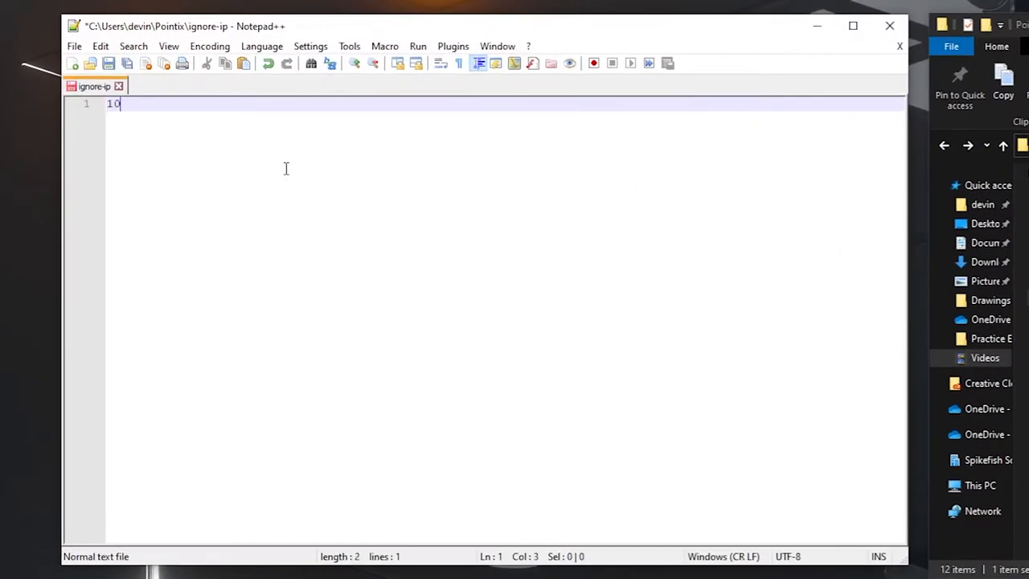
type(".1.18.8")
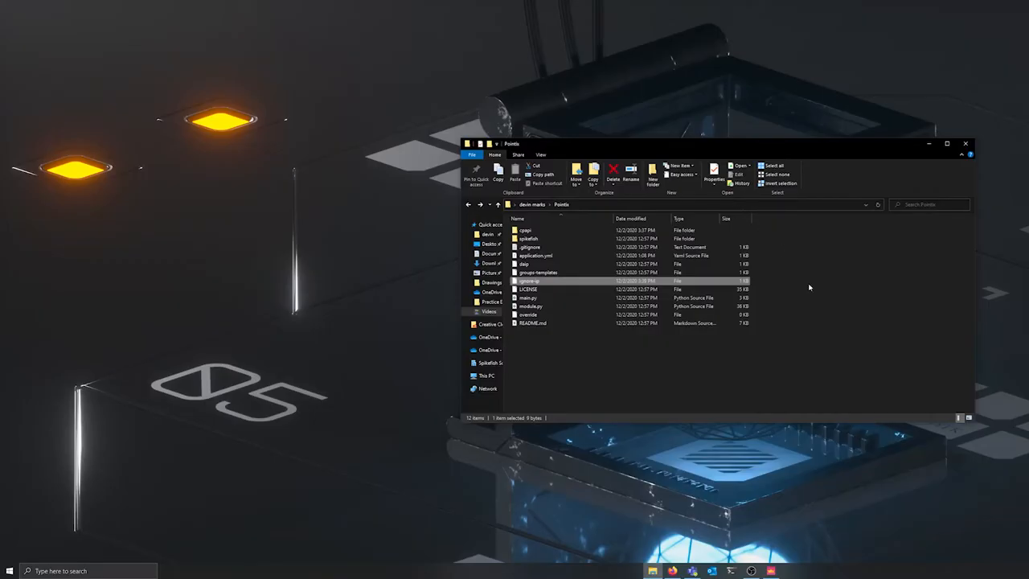
Maximize the Pointix folder window to review application.yml, daip and override.
left_click(539, 271)
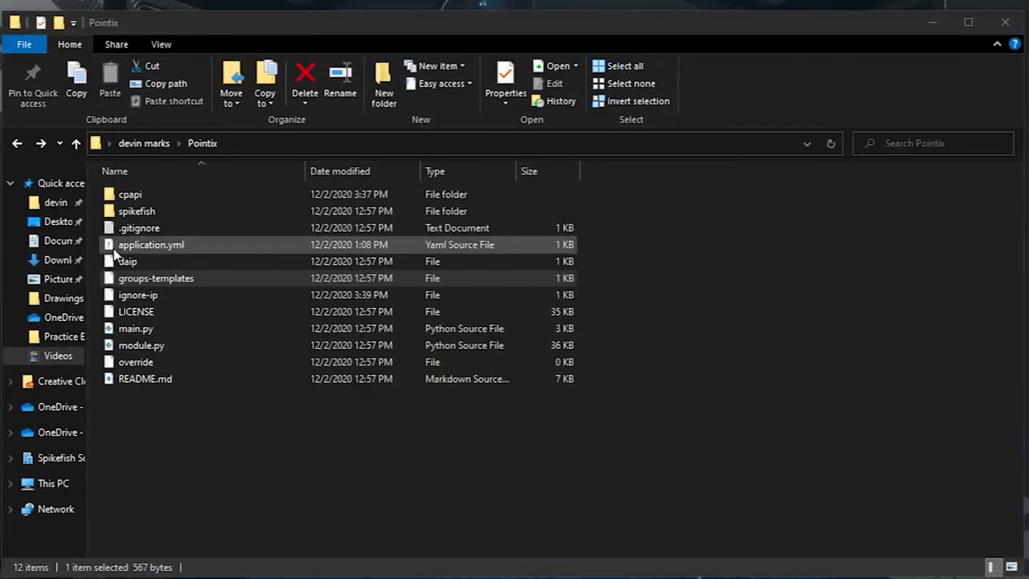
mouse_move(186, 259)
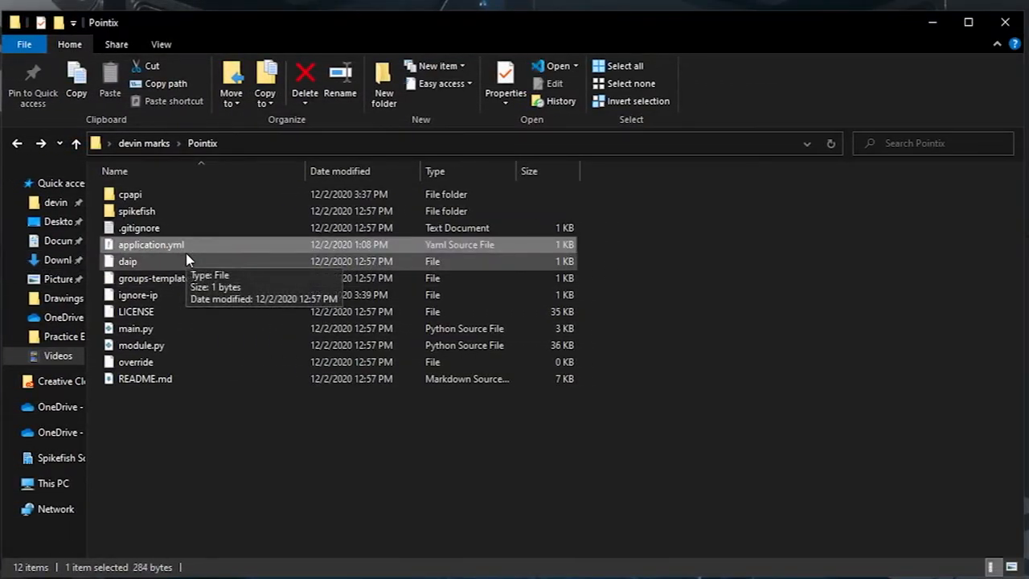
mouse_move(153, 262)
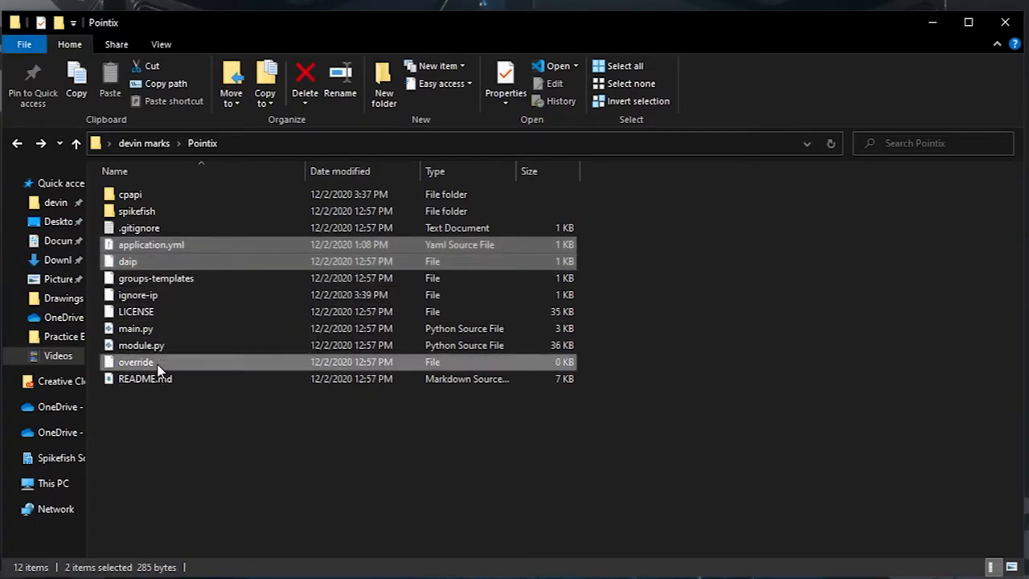
left_click(136, 362)
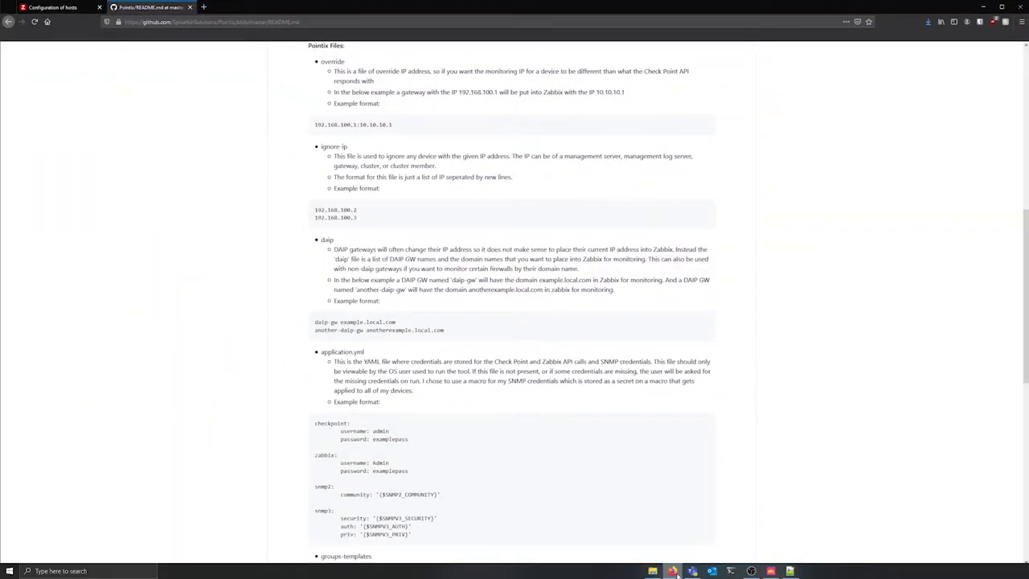
Show the README's Pointix Files section on override, ignore-ip, daip and application.yml.
left_click(671, 569)
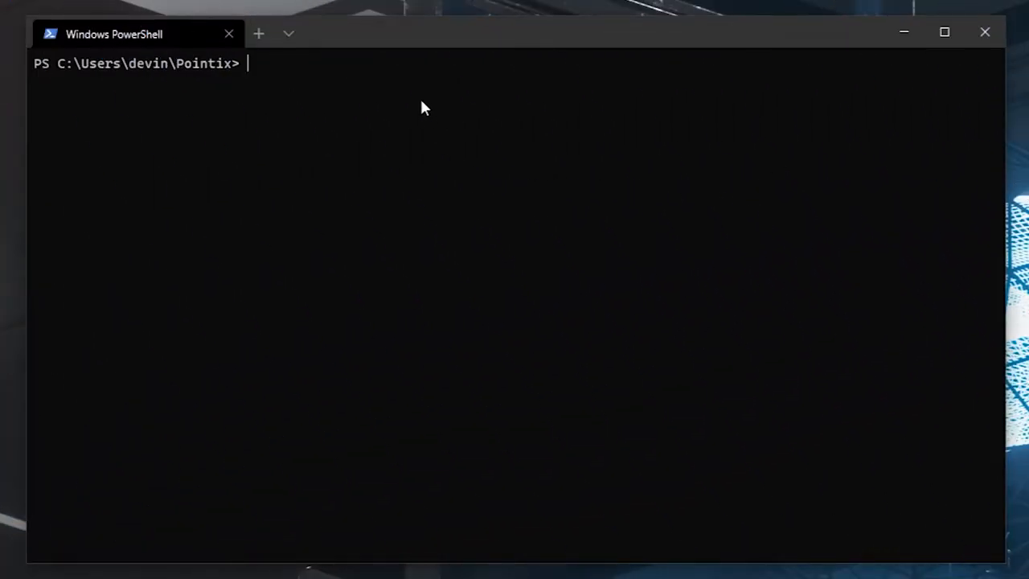
Run main.py for R77_Domain on 10.1.34.2 to Zabbix 10.1.18.54, accepting the fingerprint.
type("python3.8.exe main.py -c 10.1.34.2 -d R77_Domain -z http://10.1.18.54/zabbix/ -s 3")
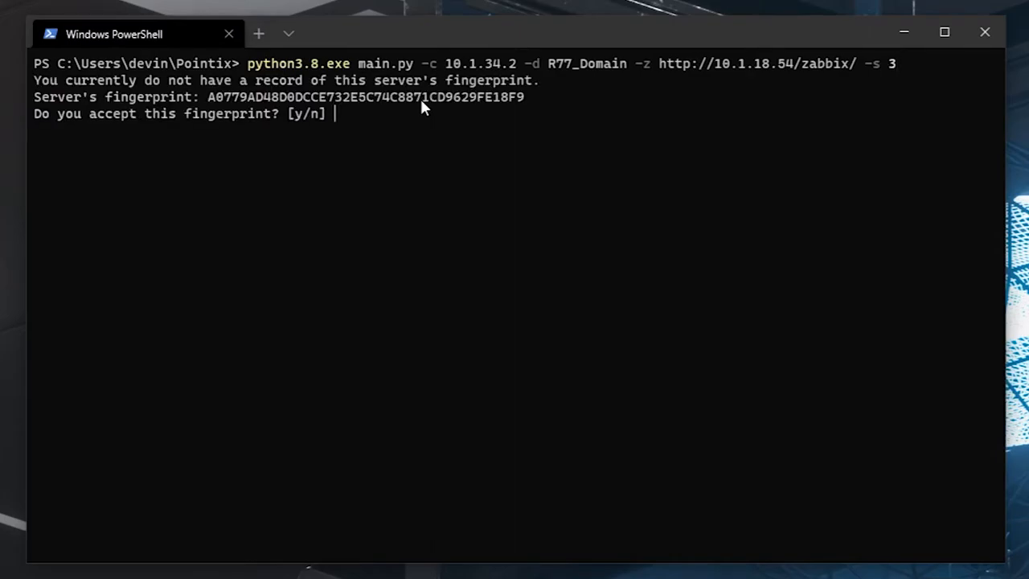
type("y")
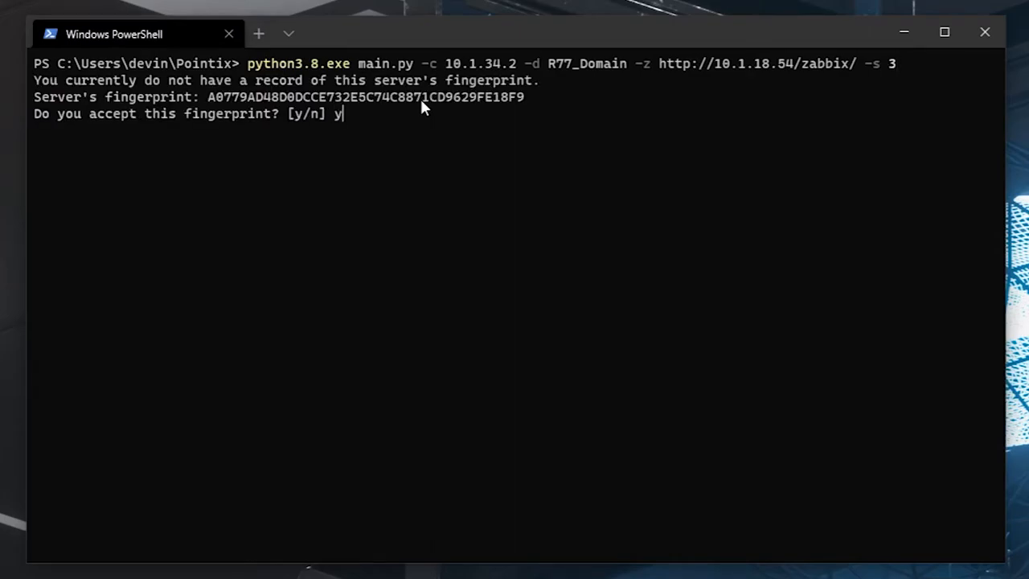
key("Enter")
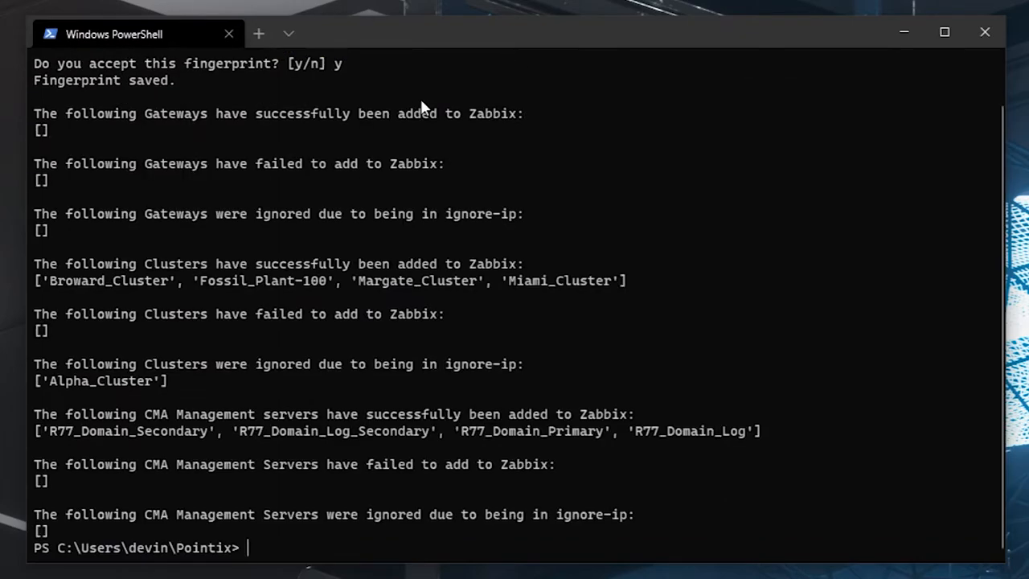
mouse_move(359, 438)
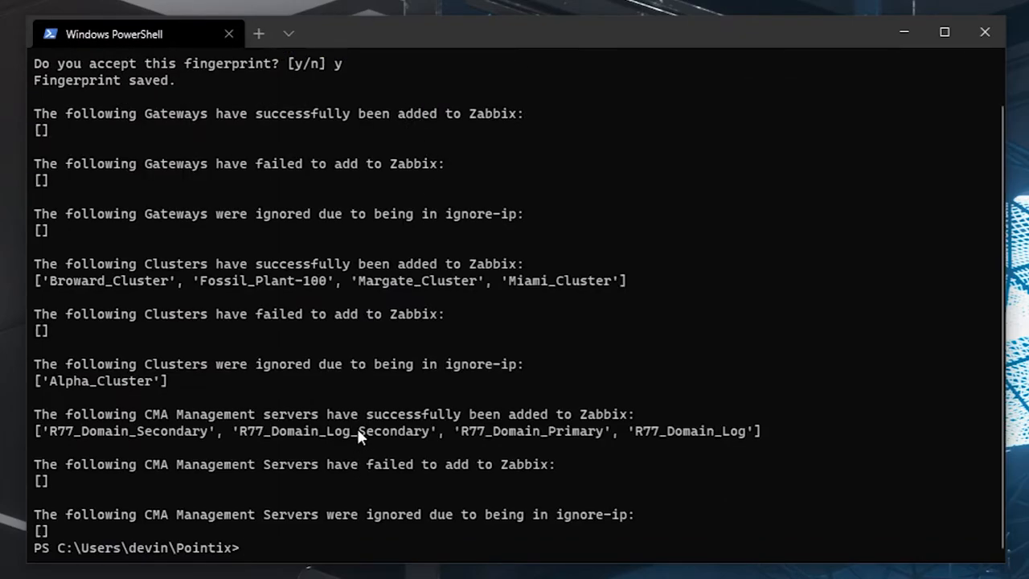
mouse_move(134, 390)
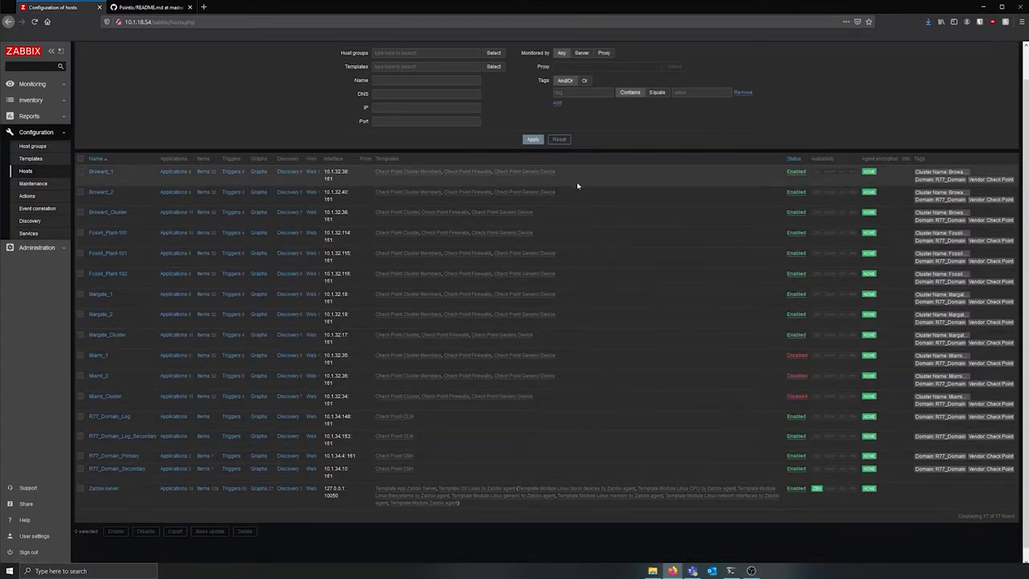
mouse_move(137, 154)
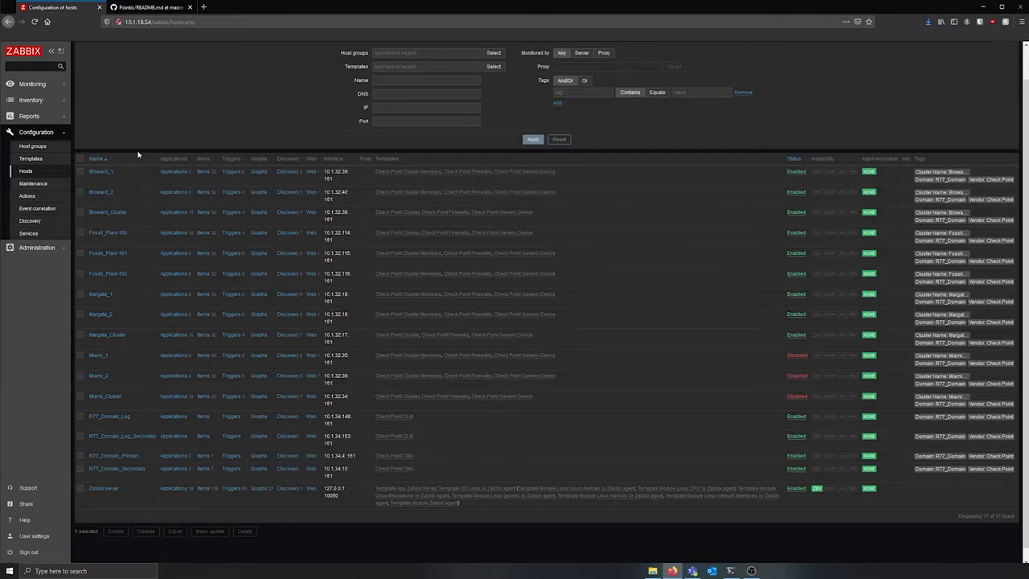
mouse_move(789, 360)
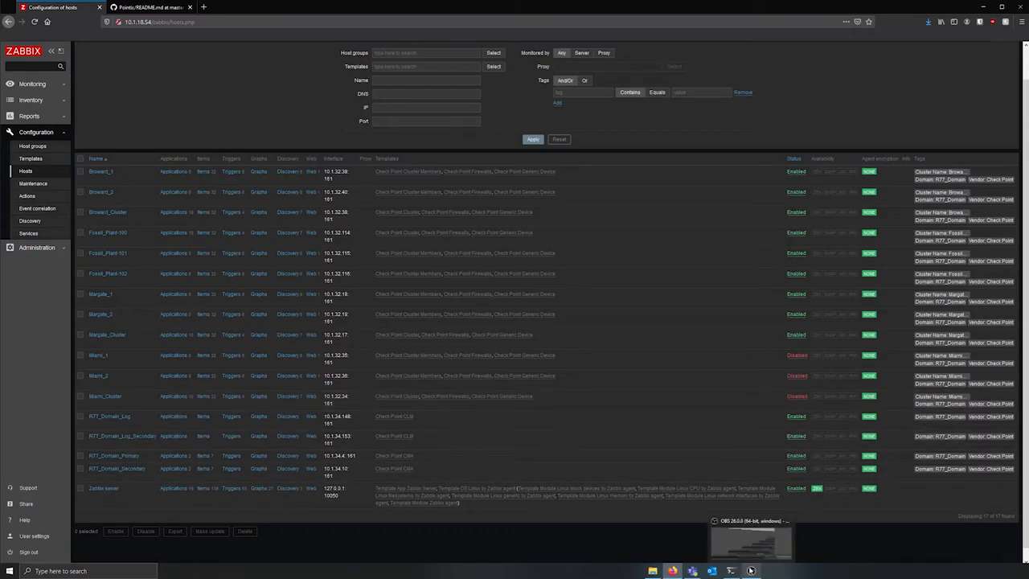
From the Pointix folder, open ignore-ip with Edit with Notepad++.
left_click(707, 568)
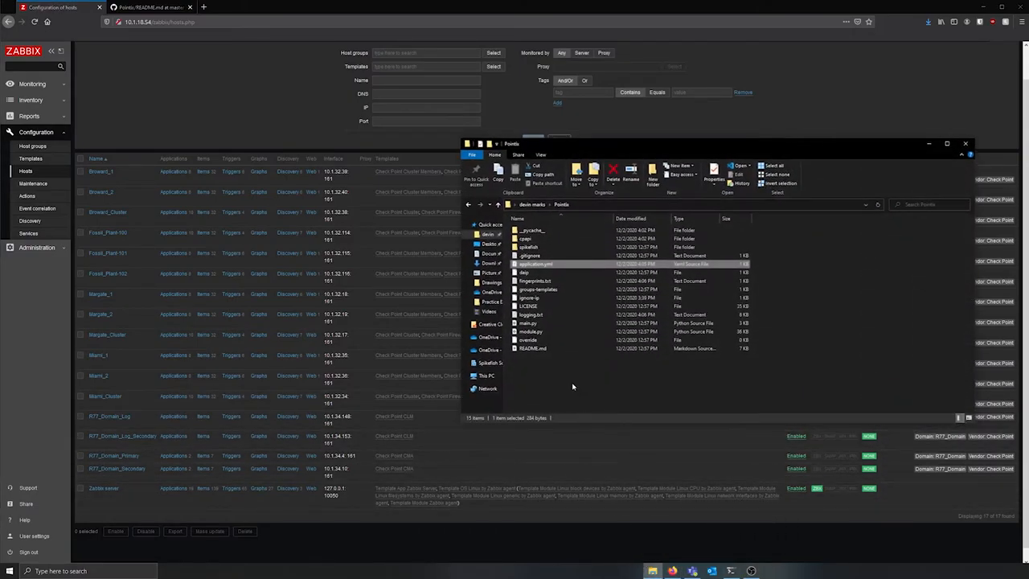
right_click(527, 298)
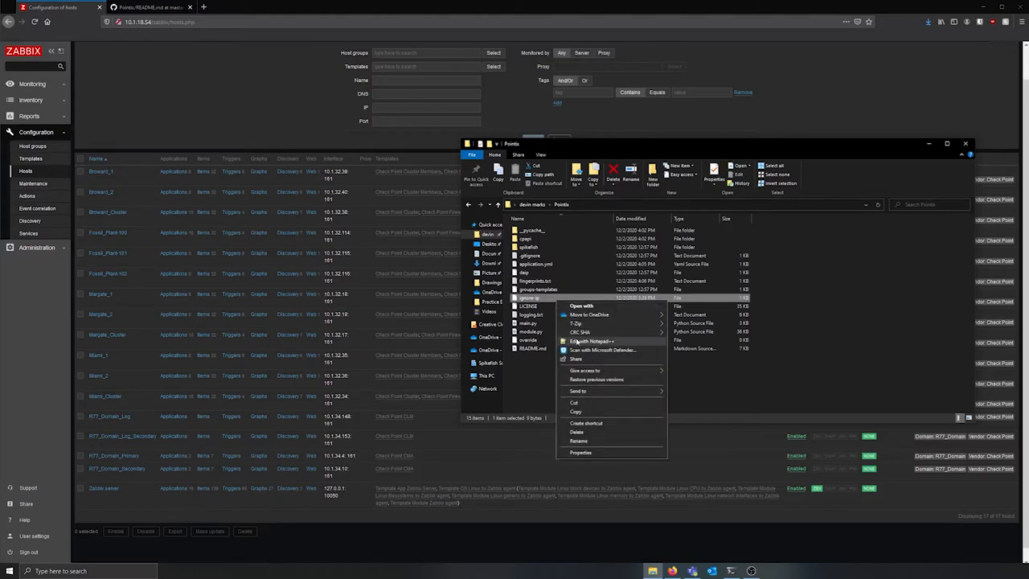
left_click(590, 340)
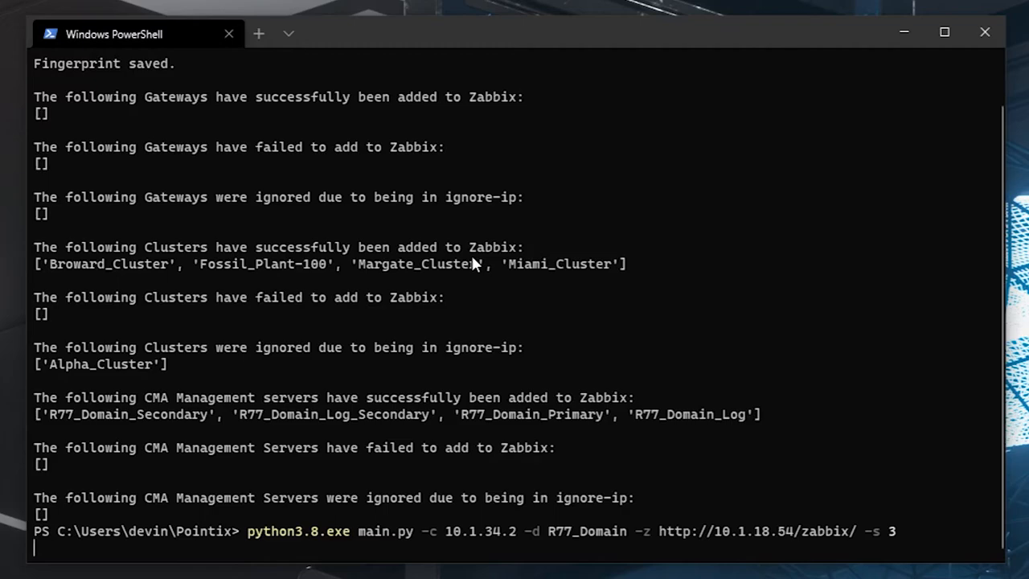
Rerun the recalled main.py import for R77_Domain.
key("Enter")
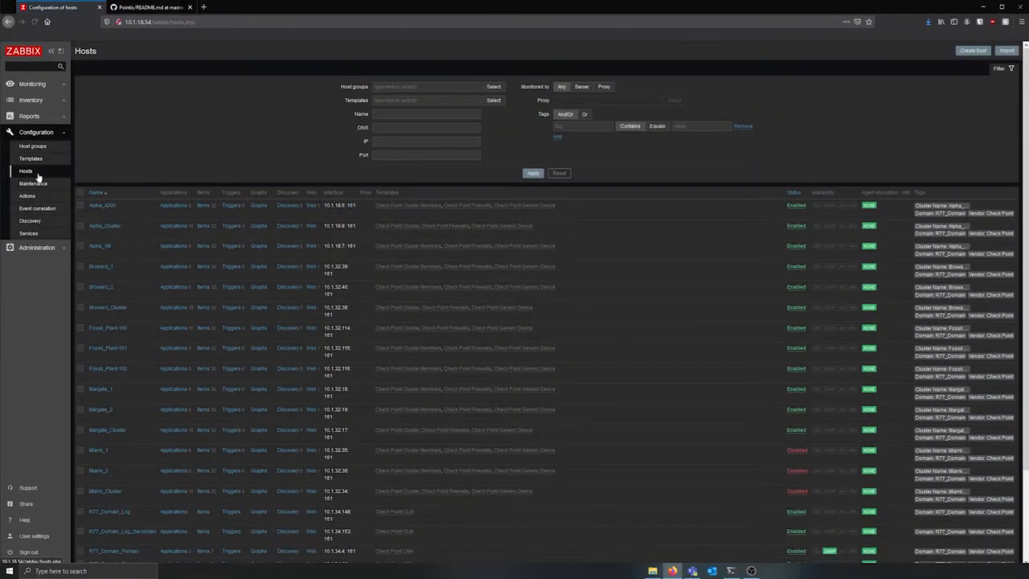
mouse_move(103, 246)
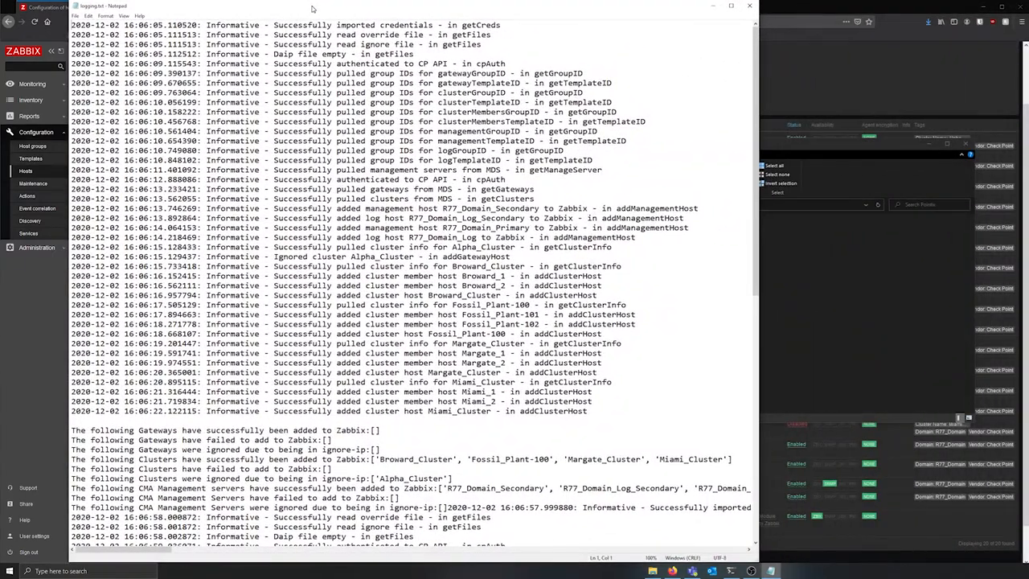
Scroll logging.txt to the second run and highlight the R77_Domain_Secondary already-exists warning.
scroll("down", 3)
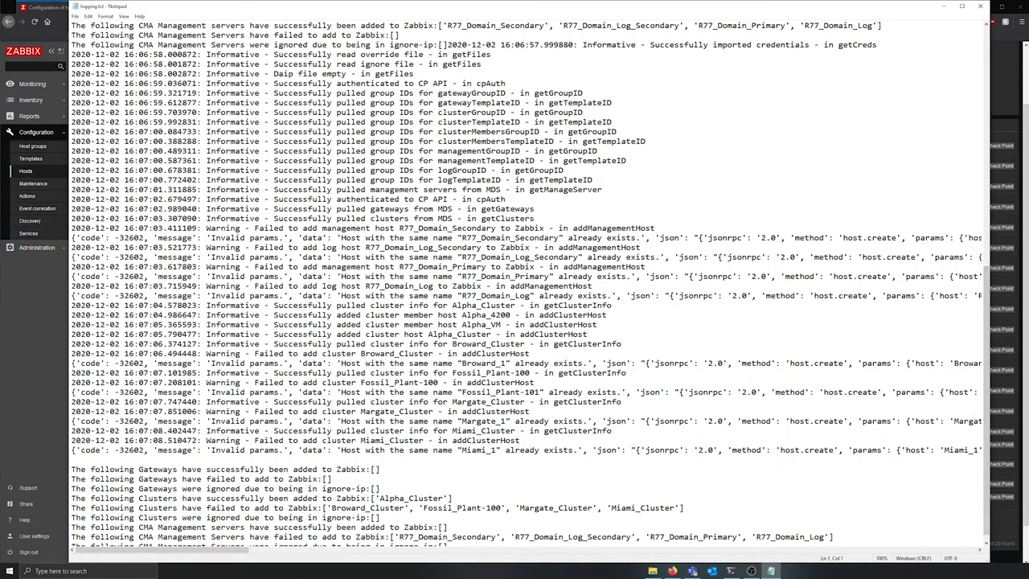
left_click_drag(71, 228, 651, 237)
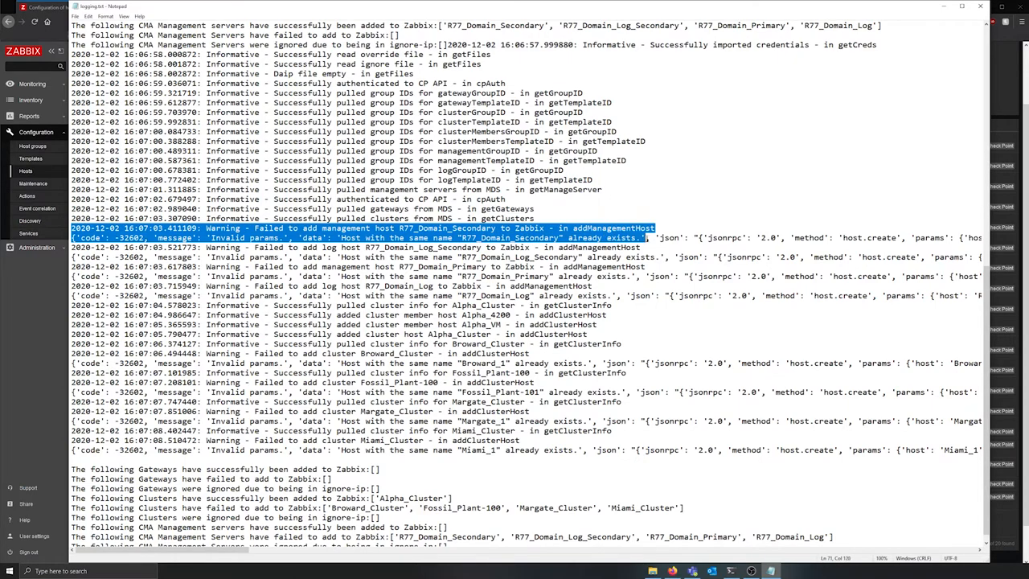
mouse_move(638, 190)
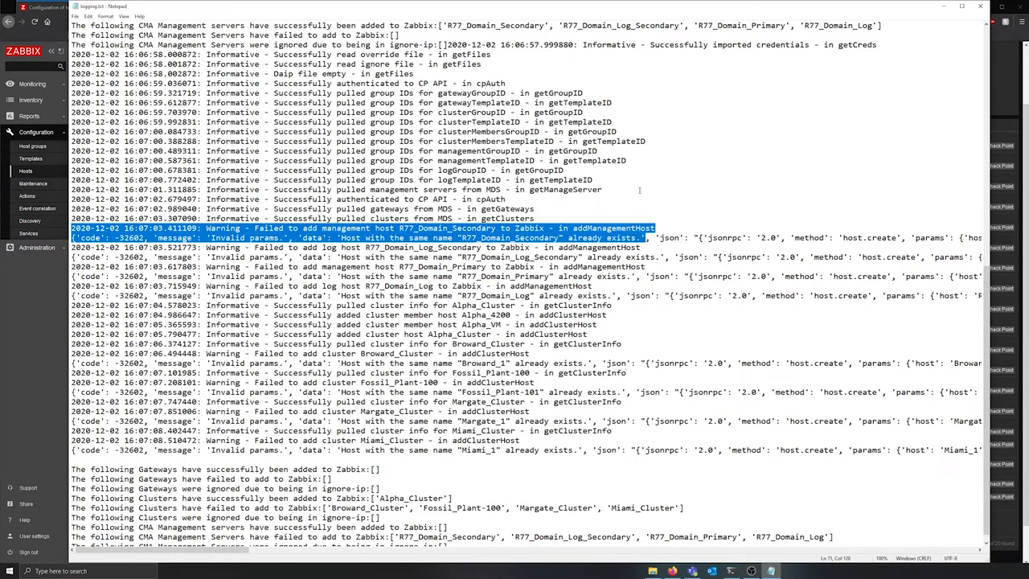